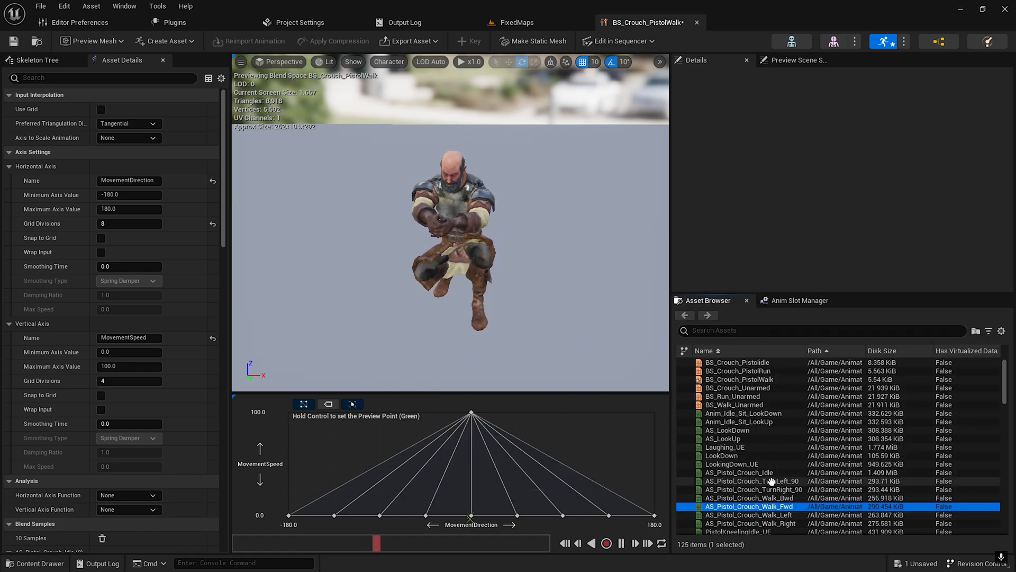
Step: Open AS_Pistol_Crouch_Walk_Fwd and enable Force Root Lock in its Root Motion settings
{"action": "double_click", "coordinate": [739, 472]}
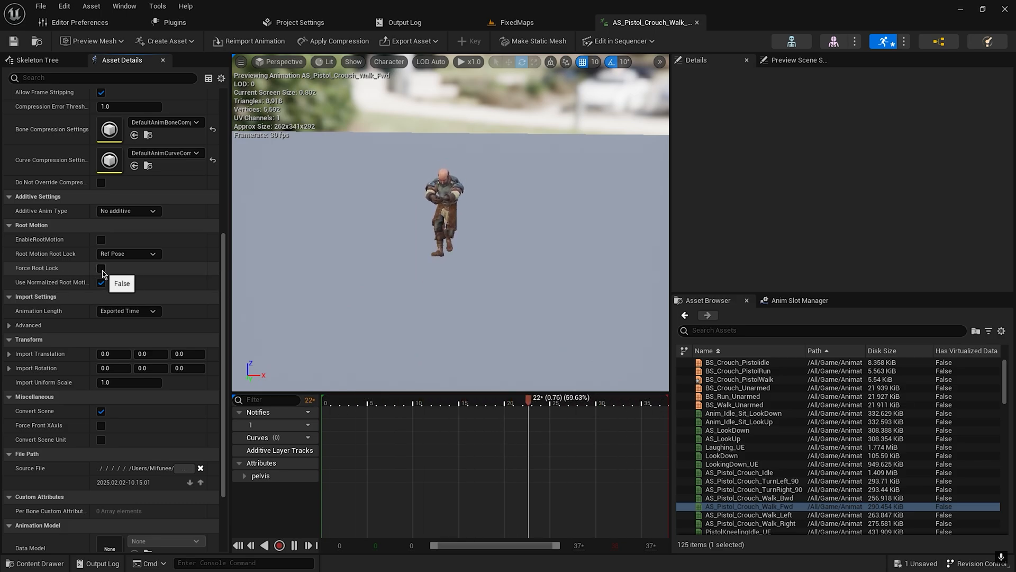
{"action": "left_click", "coordinate": [101, 268]}
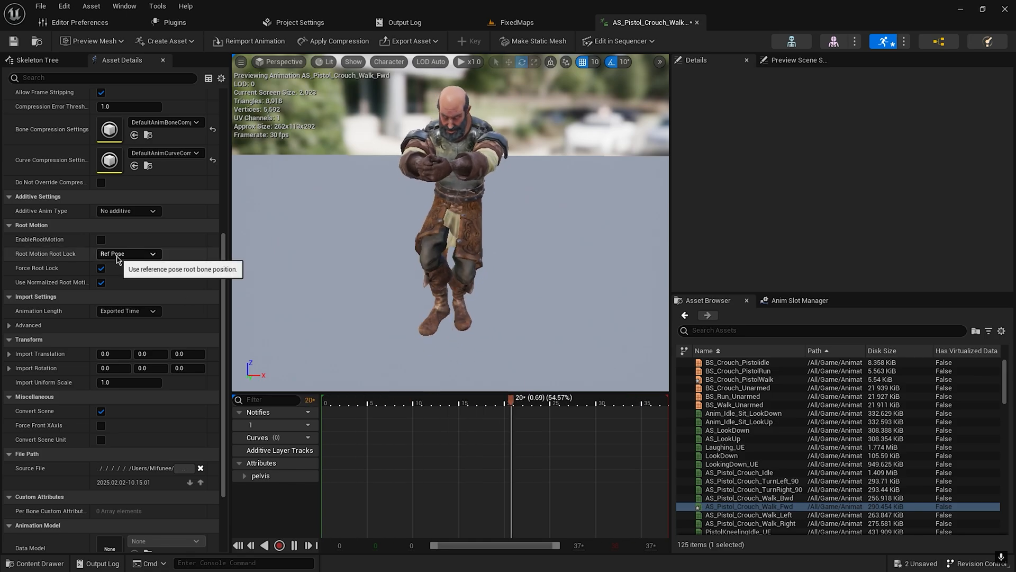
Step: Set Root Motion Root Lock to Anim First Frame
{"action": "left_click", "coordinate": [128, 253]}
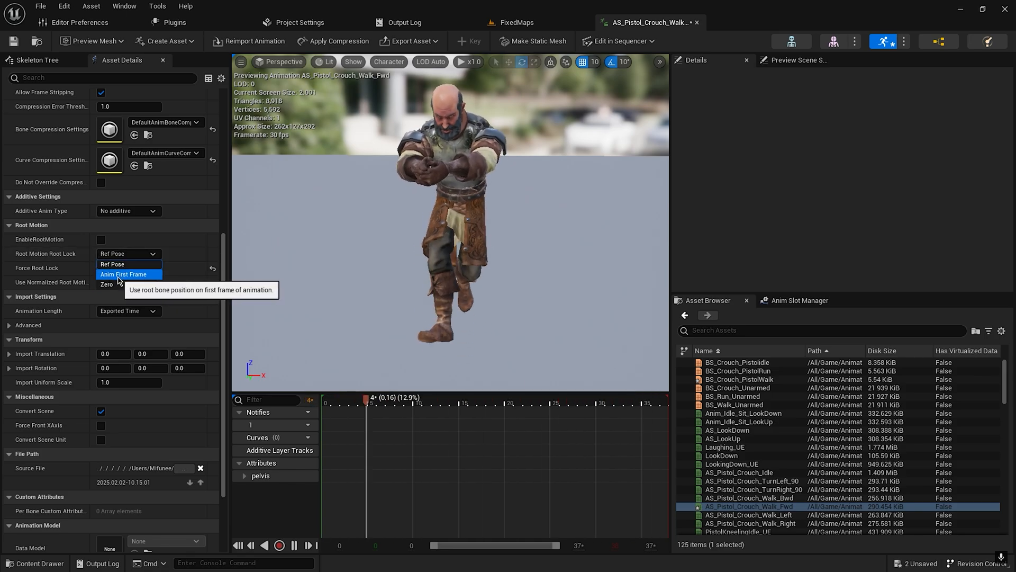
{"action": "left_click", "coordinate": [123, 273]}
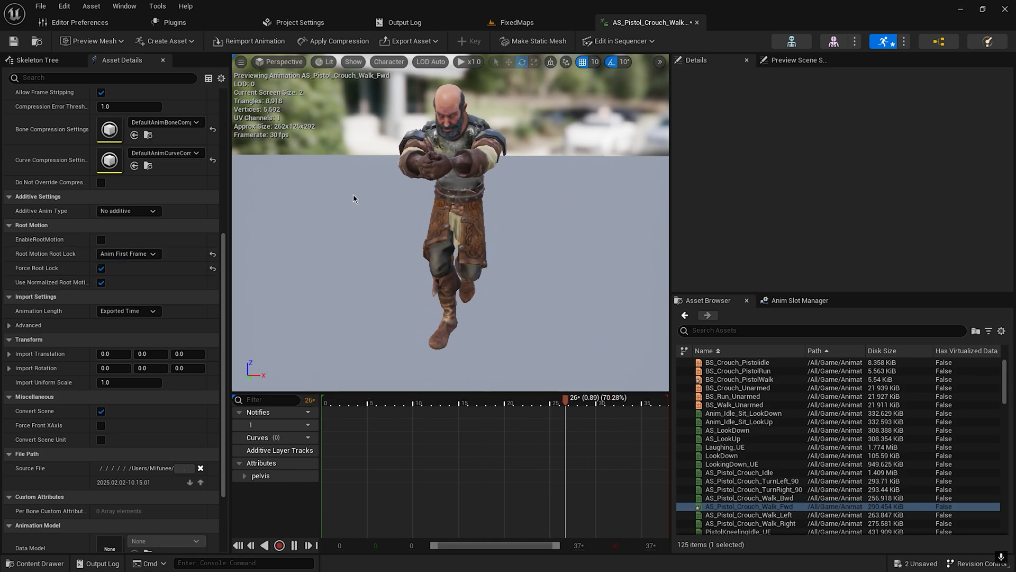